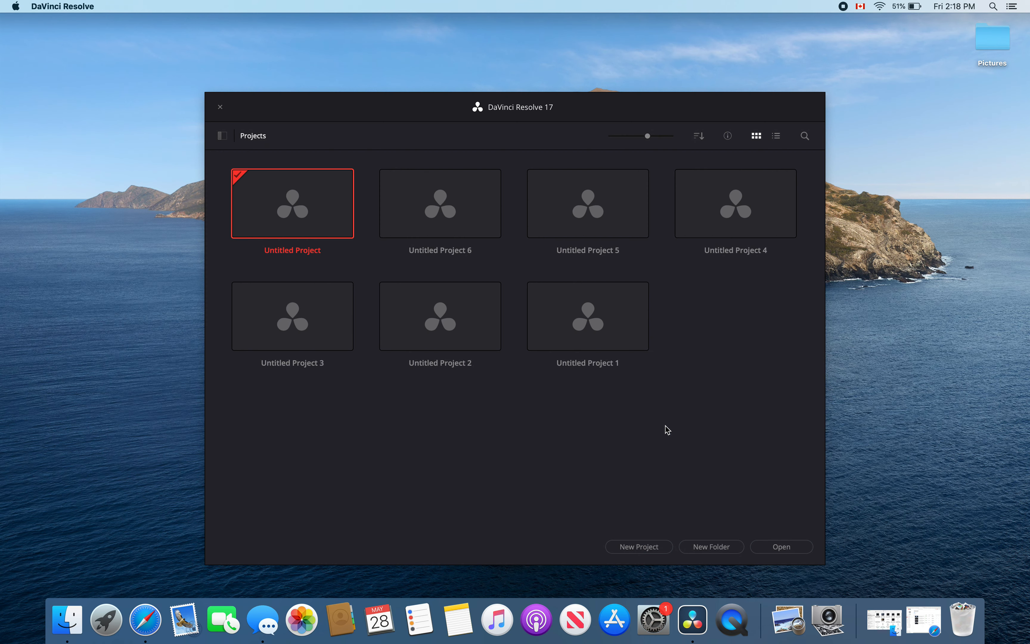
{"action": "mouse_move", "coordinate": [667, 440]}
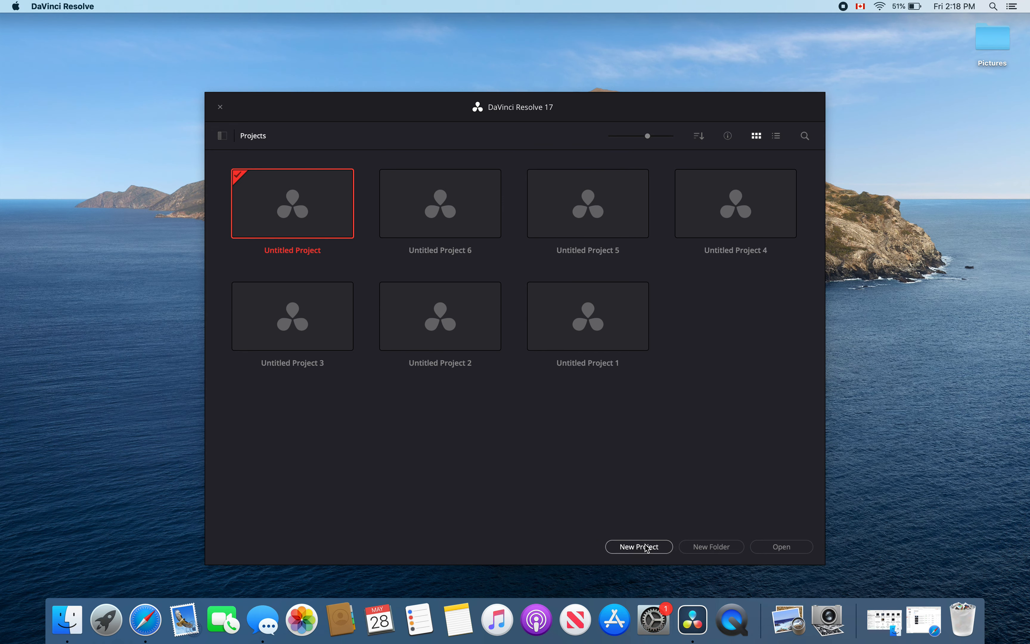
Step: Start a new project from the Project Manager, bringing up the Create New Project dialog
{"action": "left_click", "coordinate": [638, 546]}
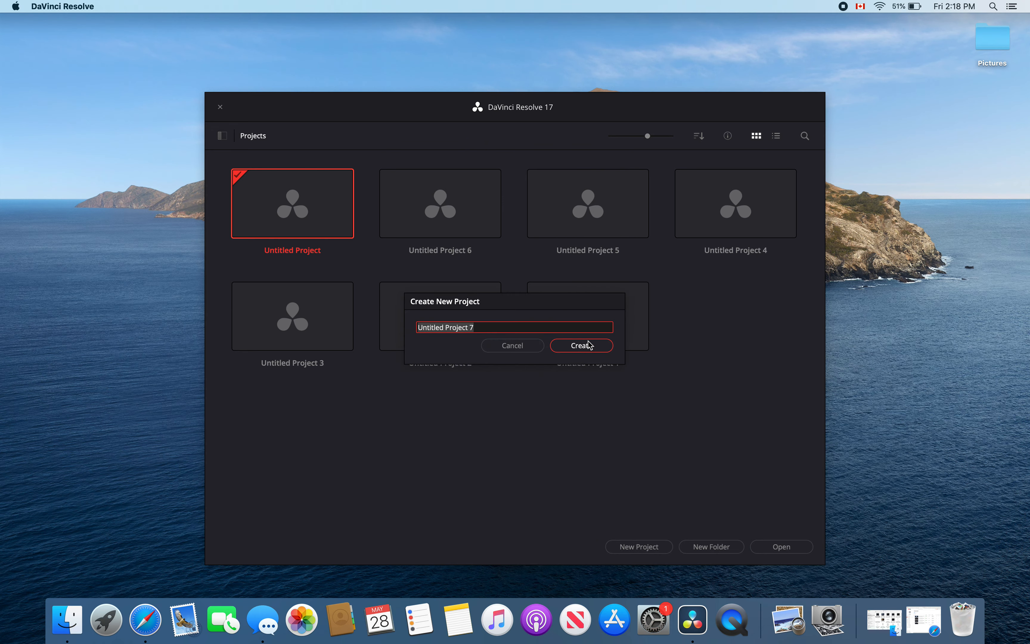
Step: Create Untitled Project 7 and add Timeline 1 with one video and one audio track
{"action": "left_click", "coordinate": [580, 346]}
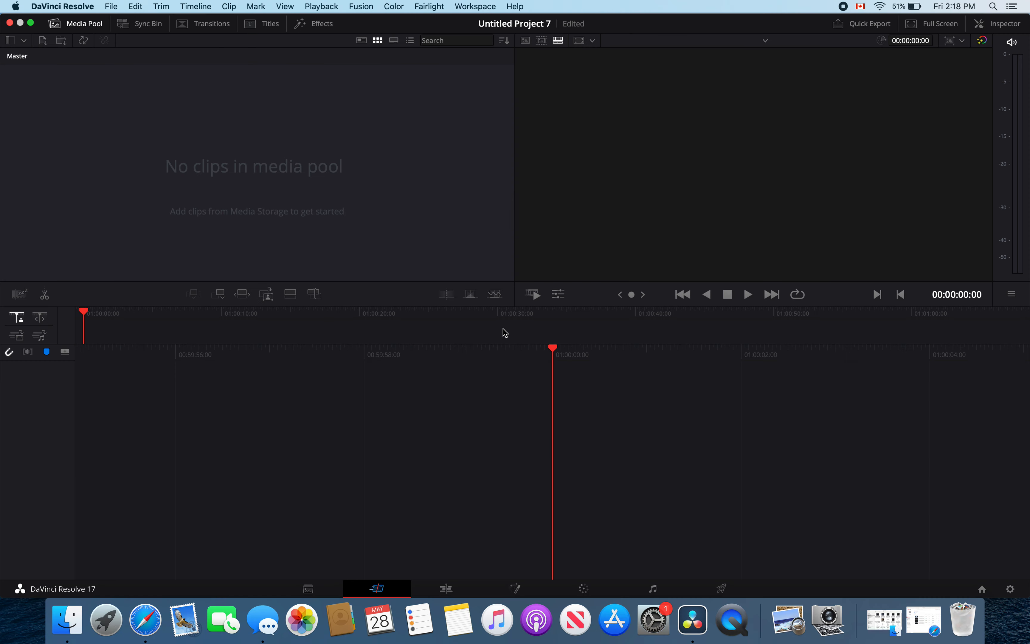
{"action": "mouse_move", "coordinate": [335, 157]}
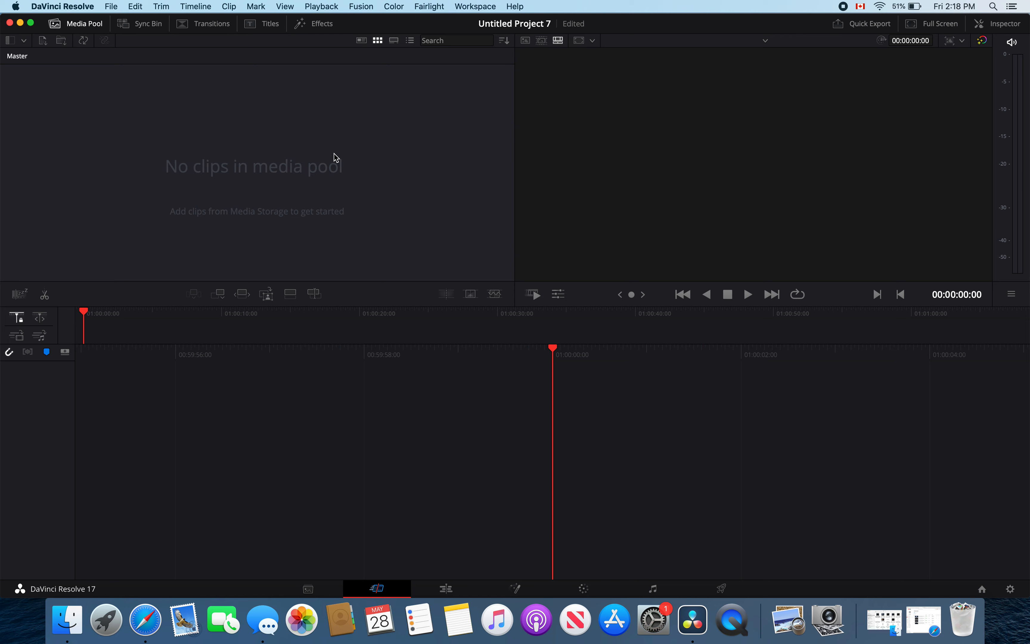
{"action": "right_click", "coordinate": [334, 165]}
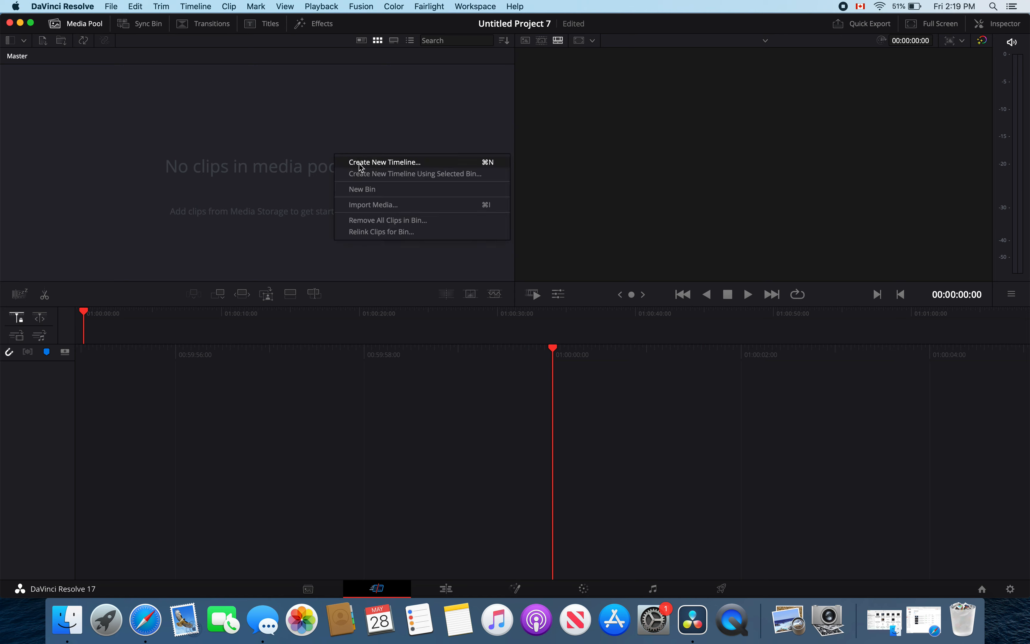
{"action": "left_click", "coordinate": [384, 162]}
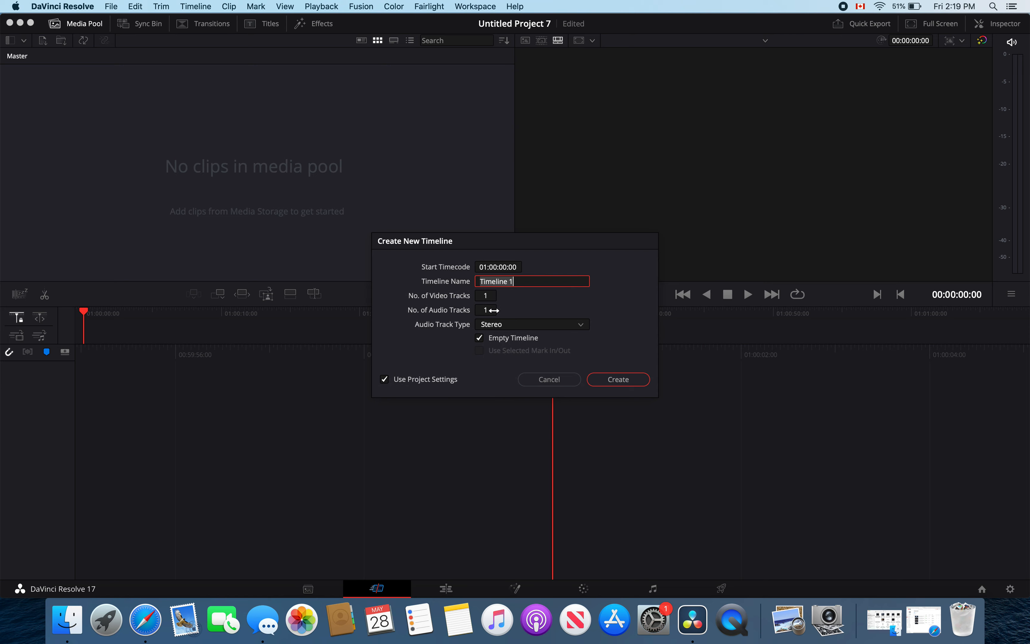
{"action": "left_click", "coordinate": [487, 309]}
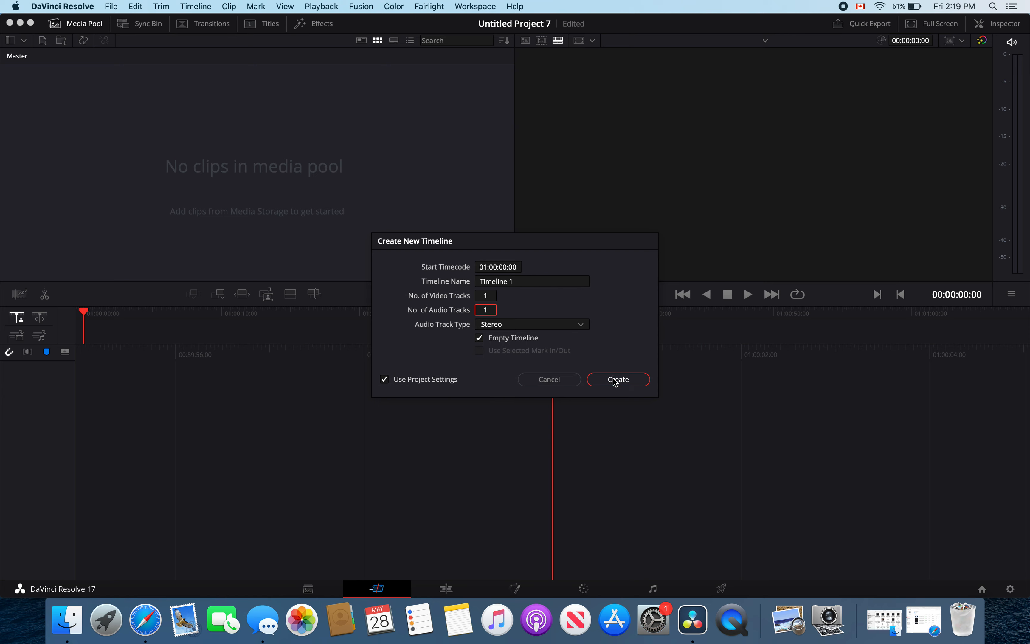
{"action": "left_click", "coordinate": [617, 379]}
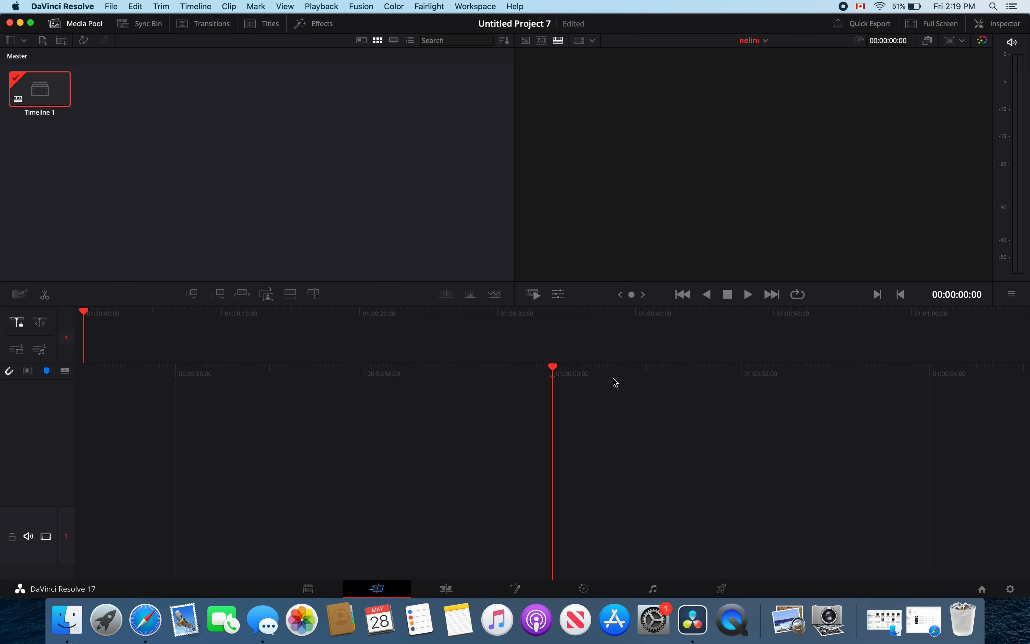
Step: Open Timeline 1, switch to the Fairlight page and select its Audio 1 track
{"action": "double_click", "coordinate": [38, 89]}
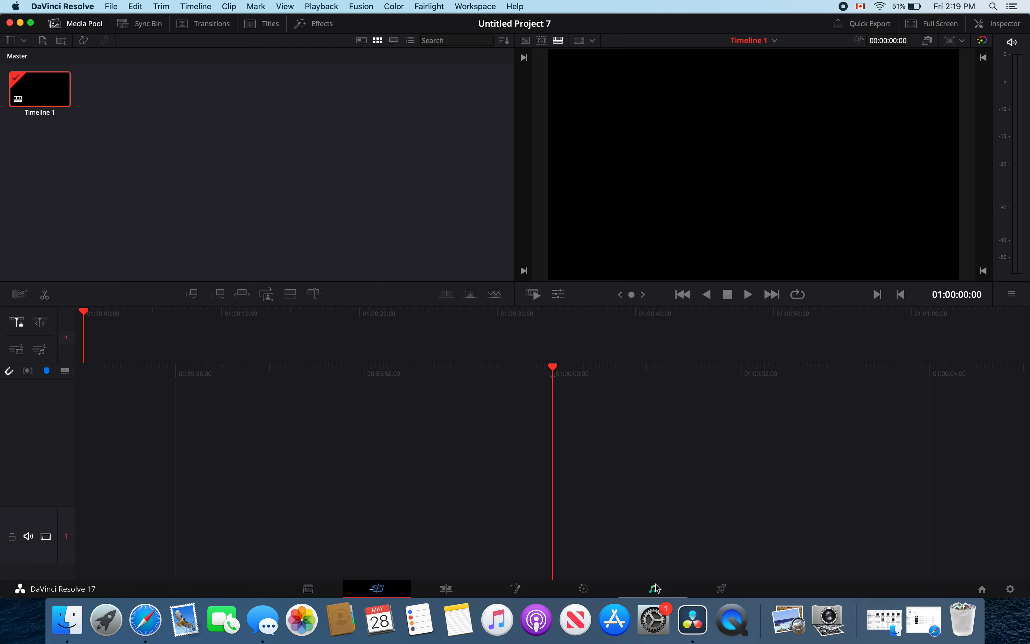
{"action": "mouse_move", "coordinate": [655, 593]}
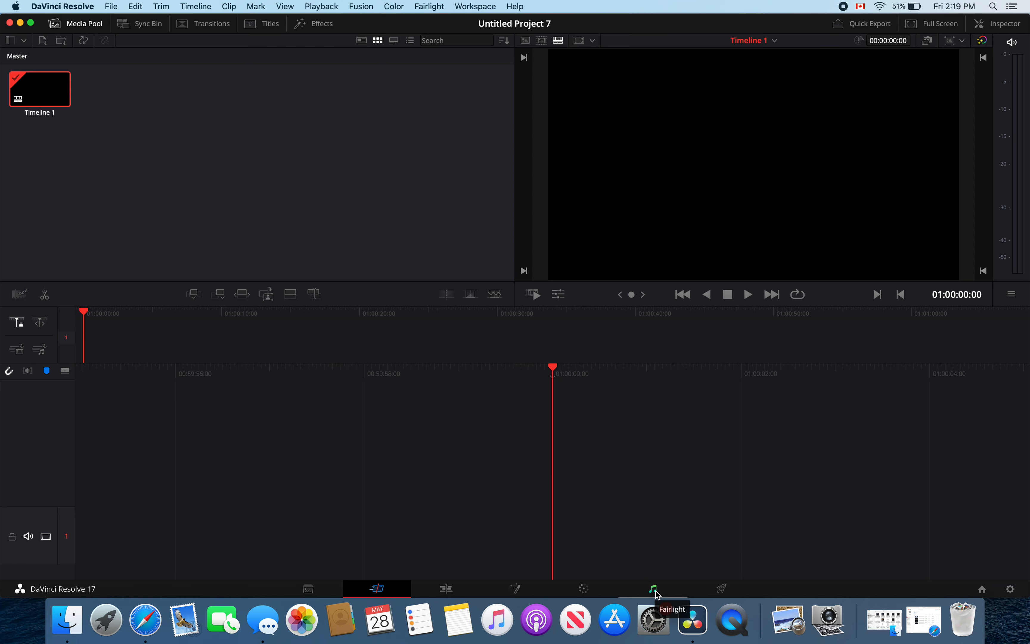
{"action": "left_click", "coordinate": [653, 588]}
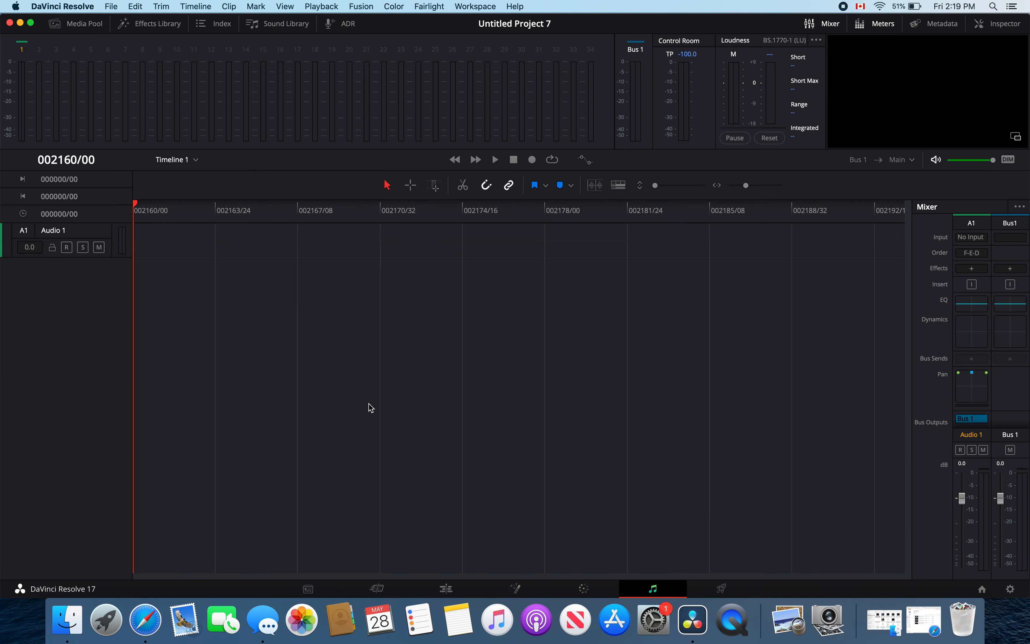
{"action": "mouse_move", "coordinate": [85, 233]}
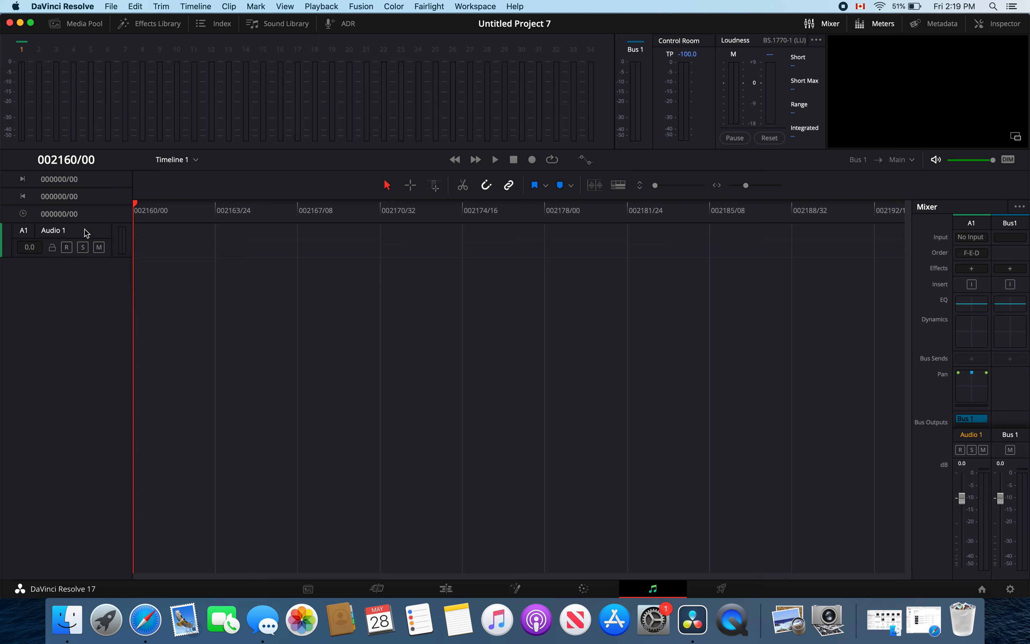
{"action": "left_click", "coordinate": [53, 230]}
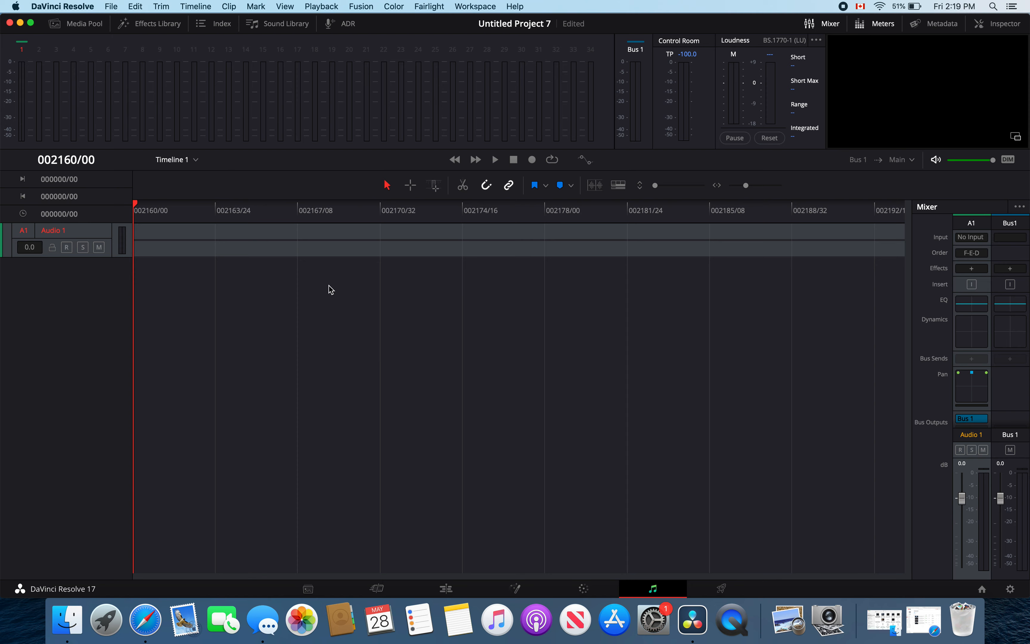
{"action": "mouse_move", "coordinate": [595, 276]}
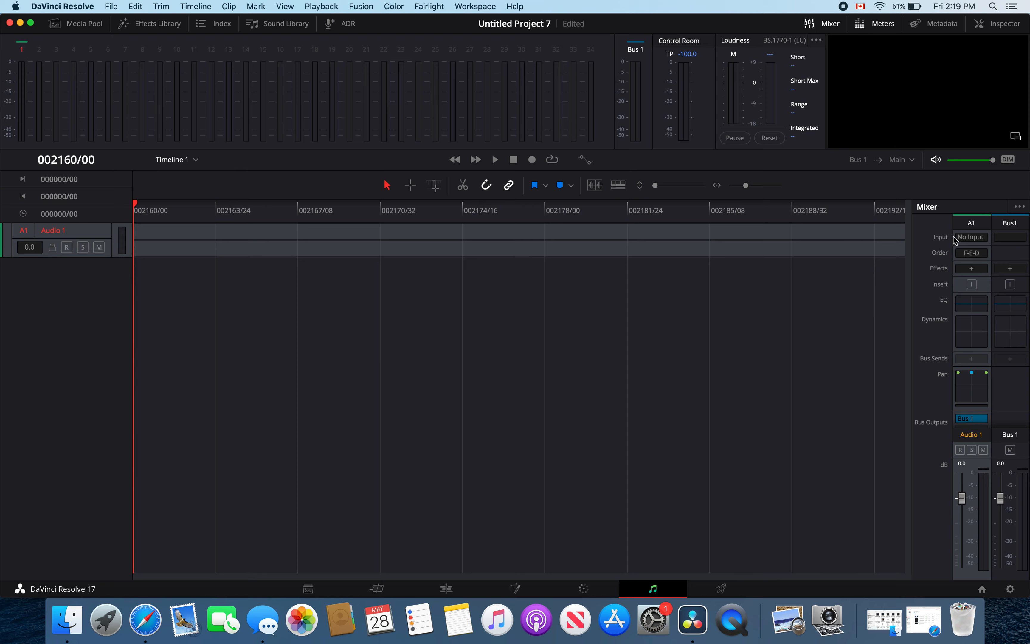
{"action": "mouse_move", "coordinate": [966, 241]}
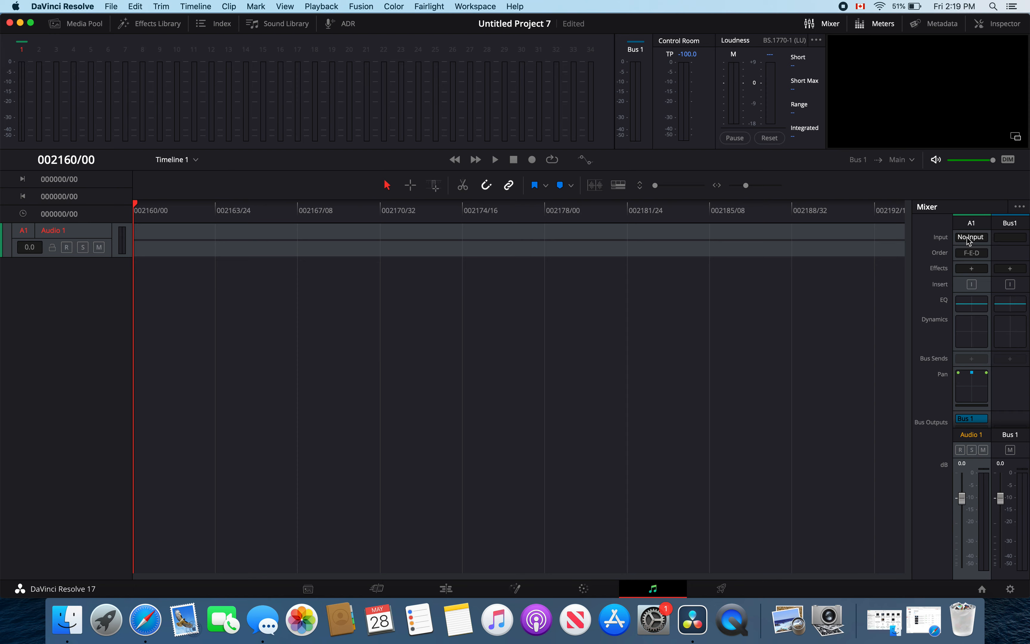
Step: Patch the MacBook microphone into Audio 1's left and right channels via Patch Input/Output
{"action": "left_click", "coordinate": [972, 237]}
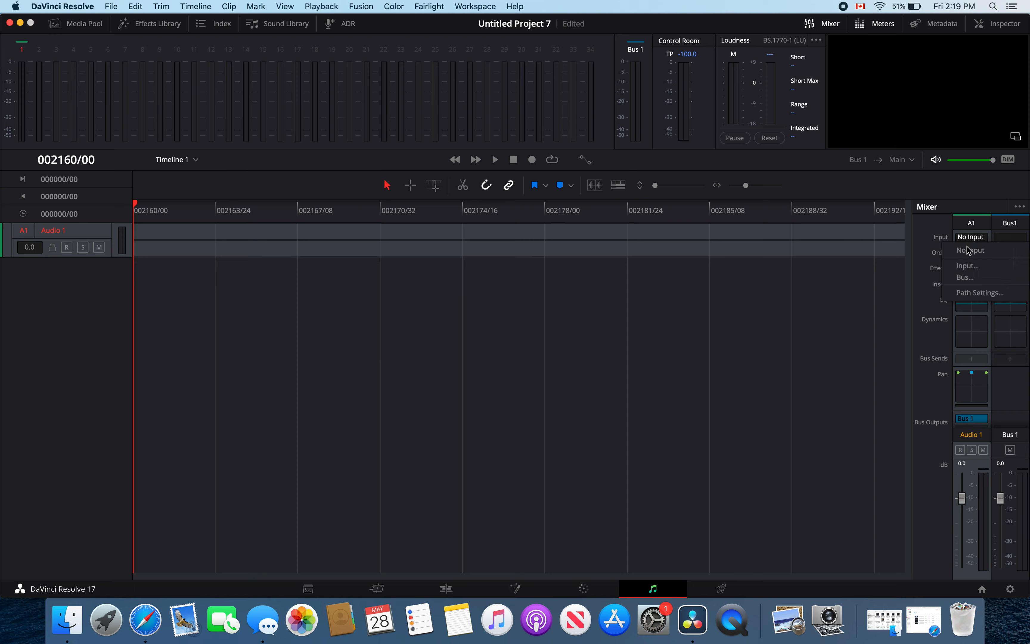
{"action": "mouse_move", "coordinate": [967, 266]}
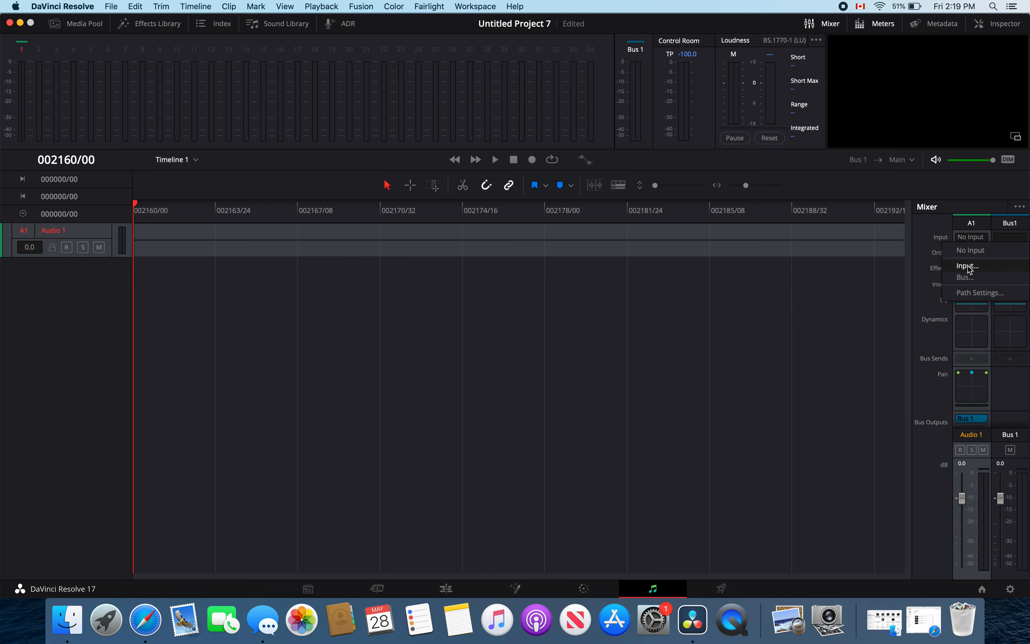
{"action": "left_click", "coordinate": [968, 266]}
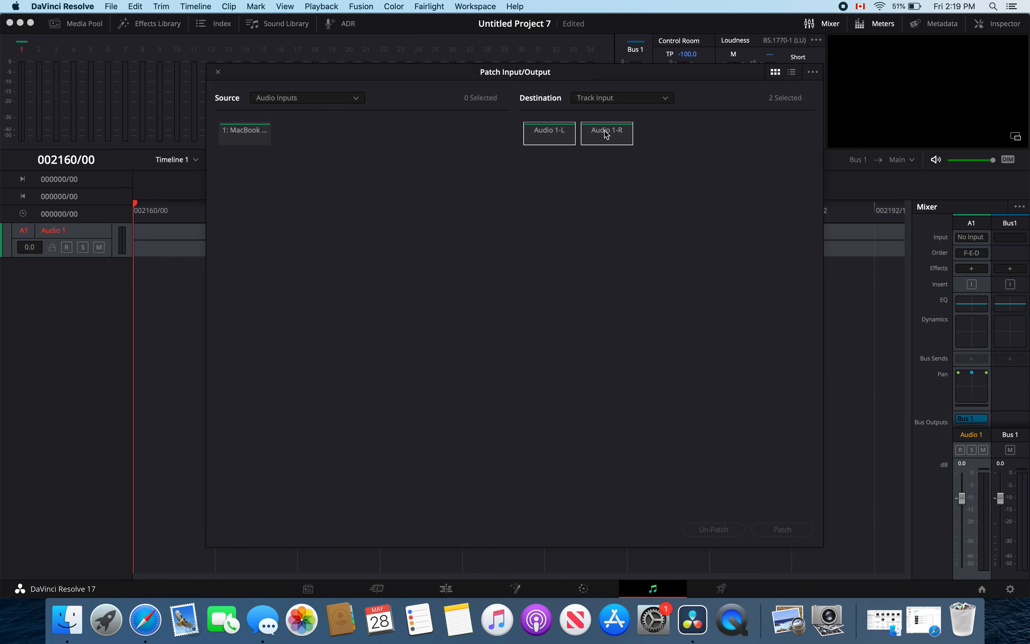
{"action": "mouse_move", "coordinate": [365, 173]}
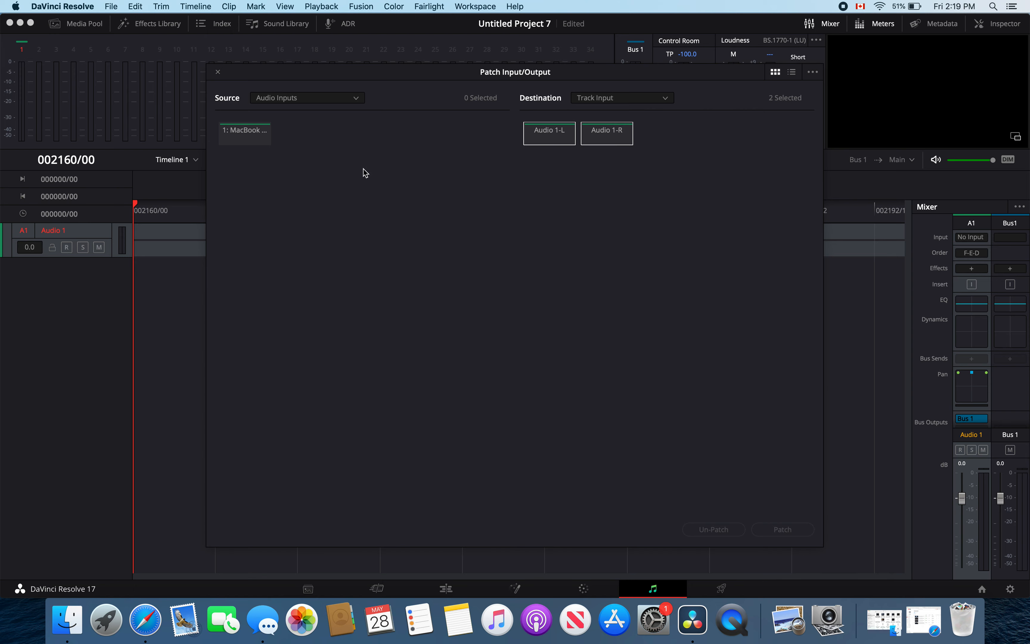
{"action": "left_click", "coordinate": [244, 133]}
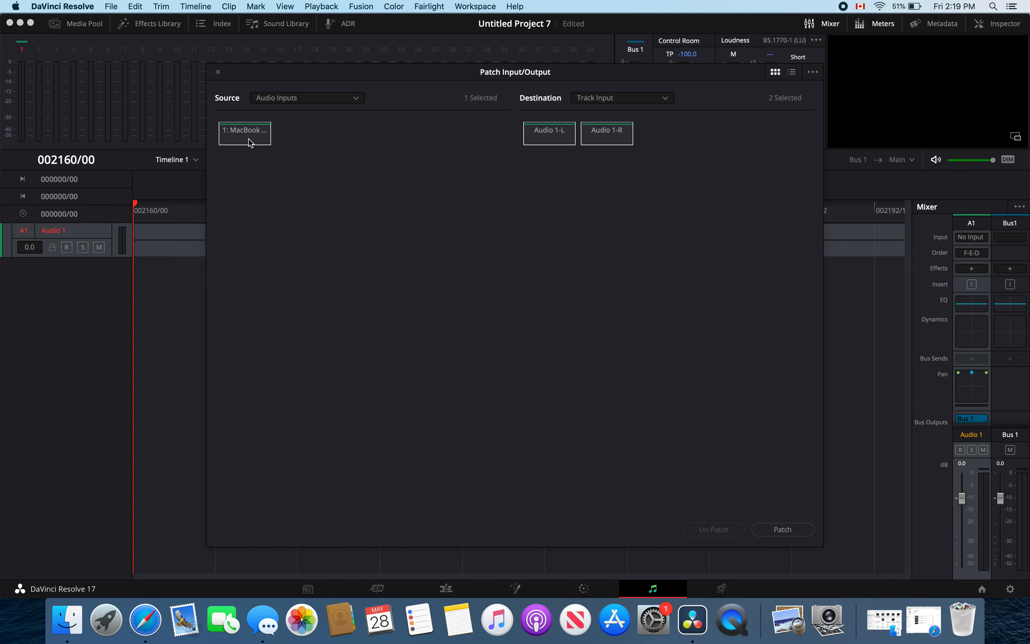
{"action": "mouse_move", "coordinate": [581, 327]}
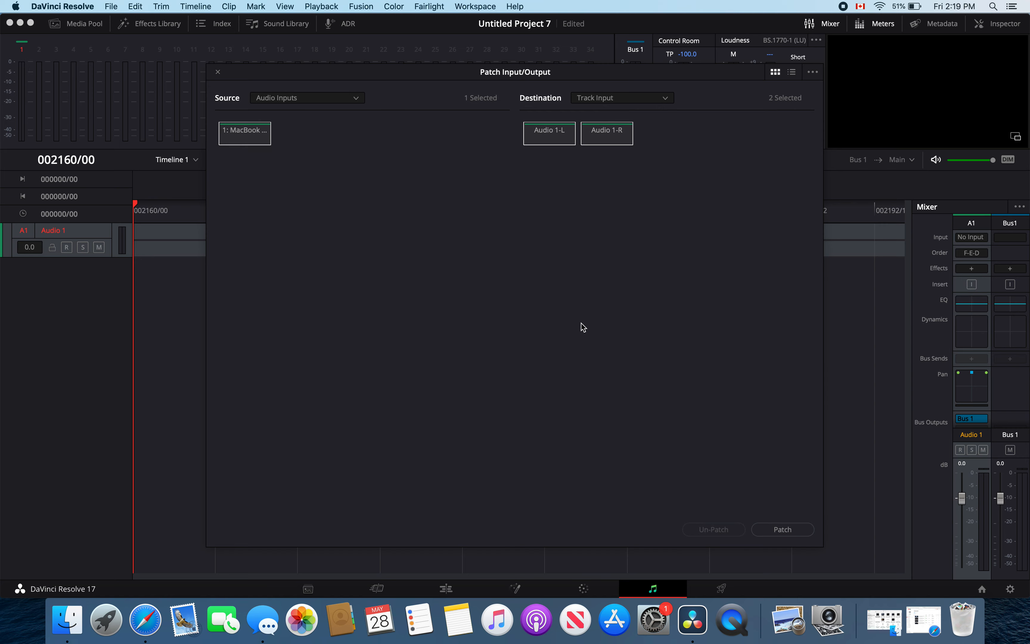
{"action": "left_click", "coordinate": [782, 529]}
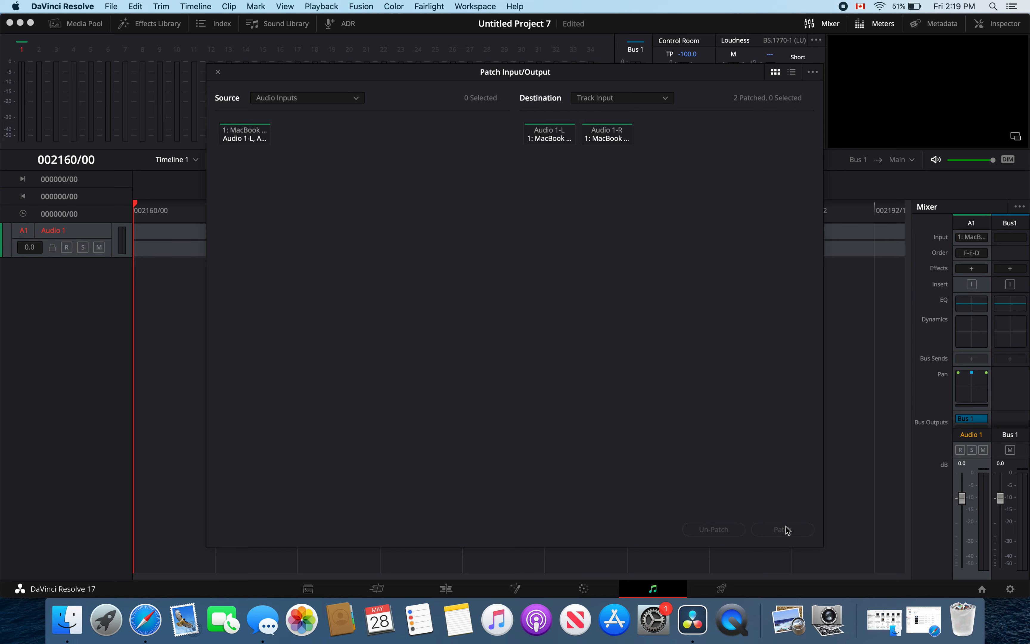
{"action": "left_click", "coordinate": [217, 71]}
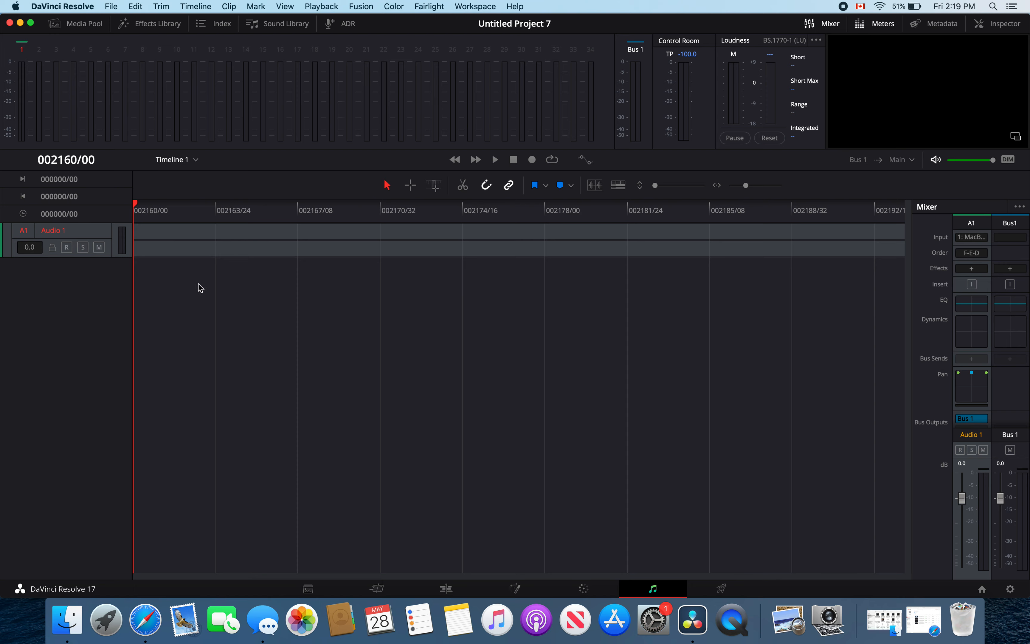
{"action": "mouse_move", "coordinate": [461, 219]}
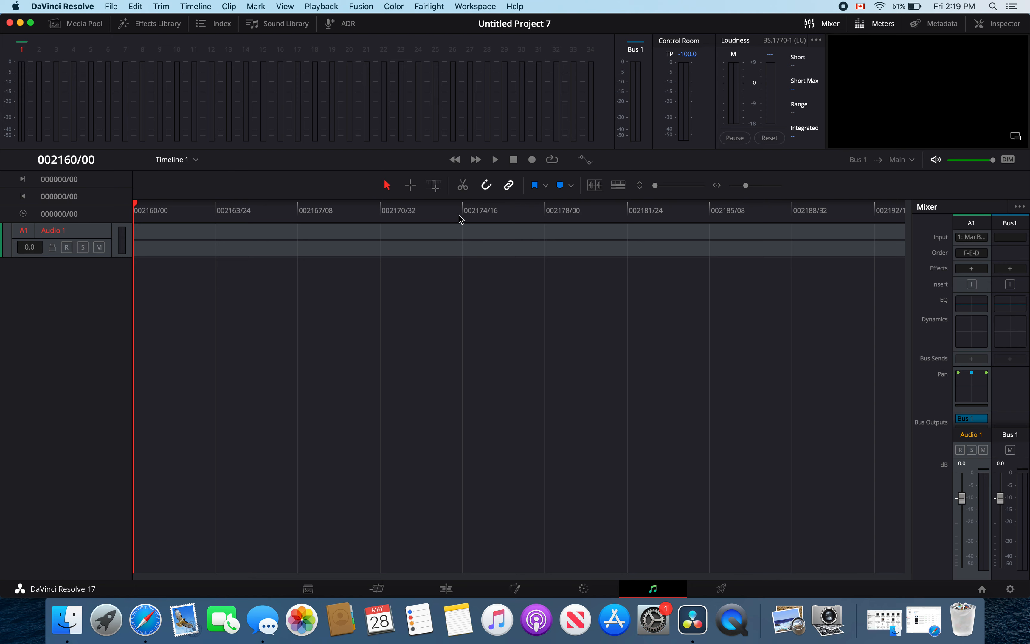
{"action": "mouse_move", "coordinate": [845, 10]}
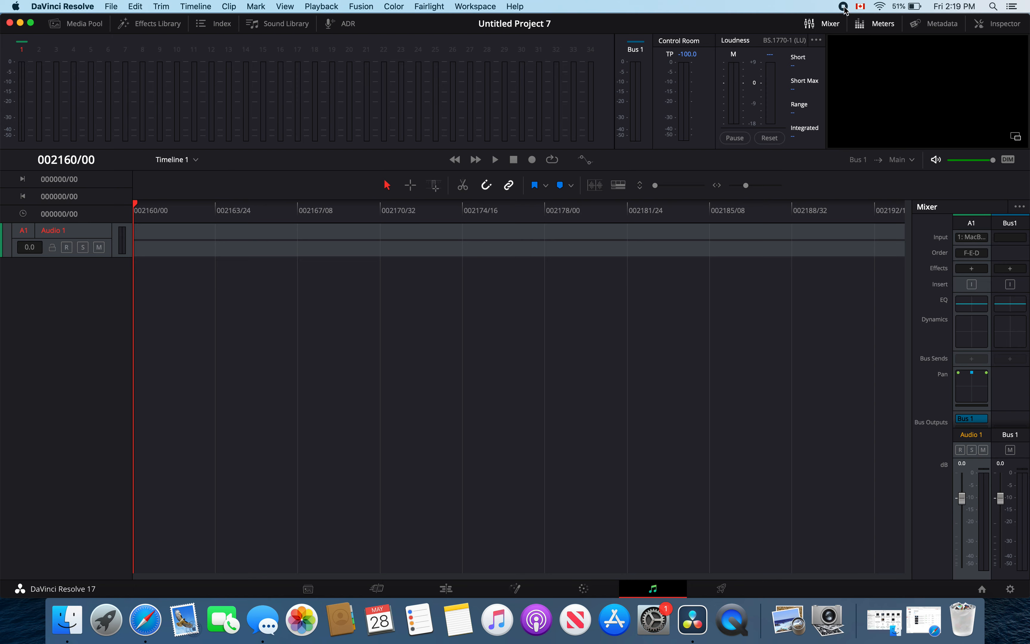